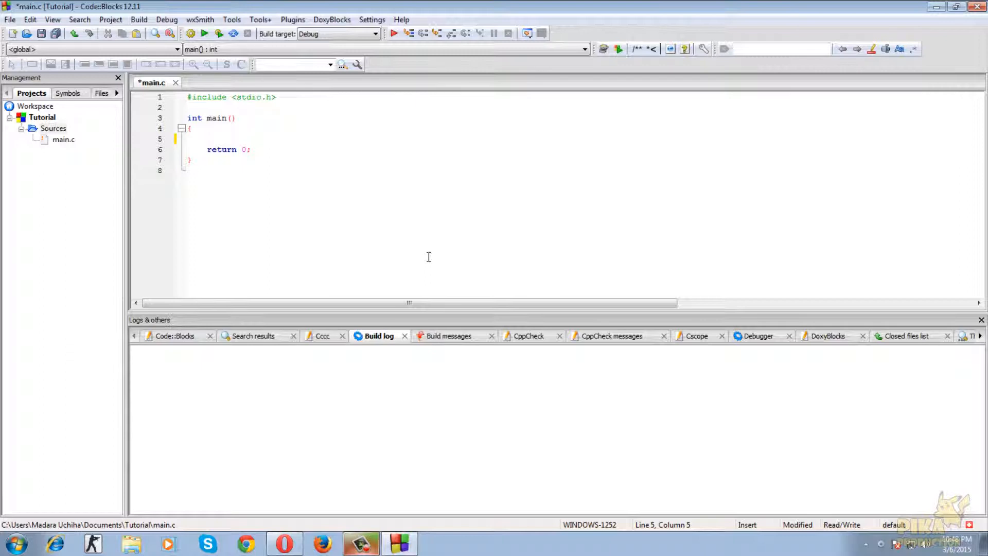
- Declare 'int a;' at the start of main and add a blank line below it
{"action": "type", "text": "int a;"}
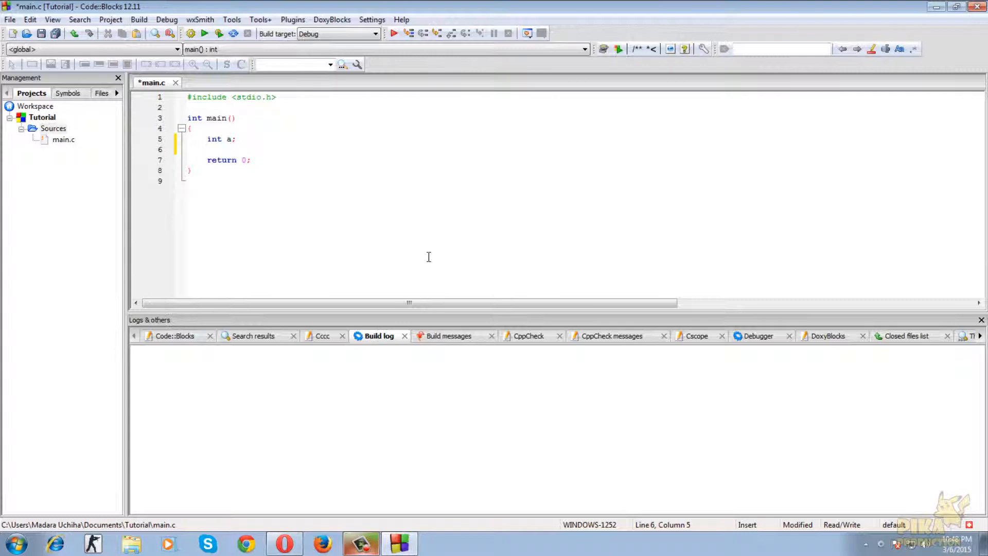
{"action": "key", "text": "Return"}
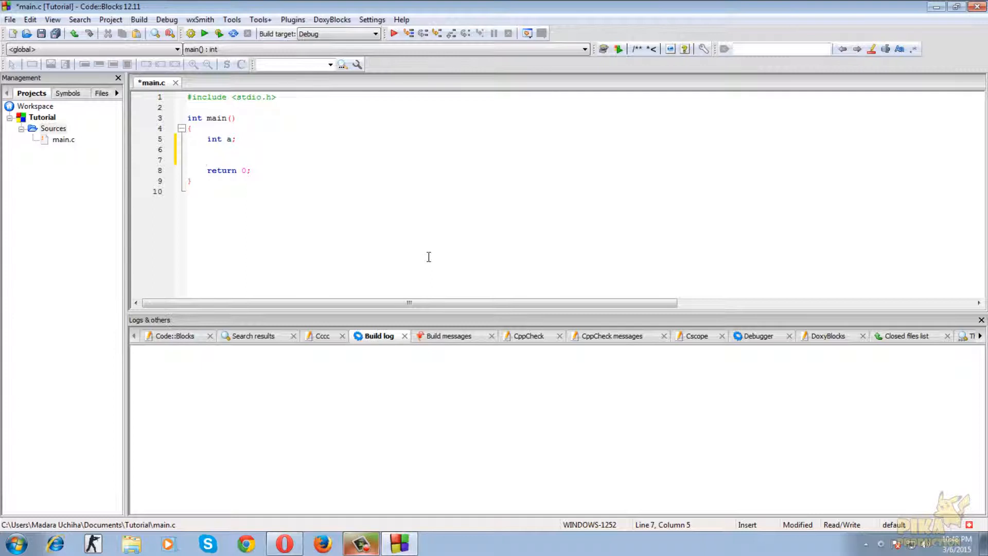
- Add a printf statement that prints the prompt "\nEnter a number:"
{"action": "type", "text": "pr"}
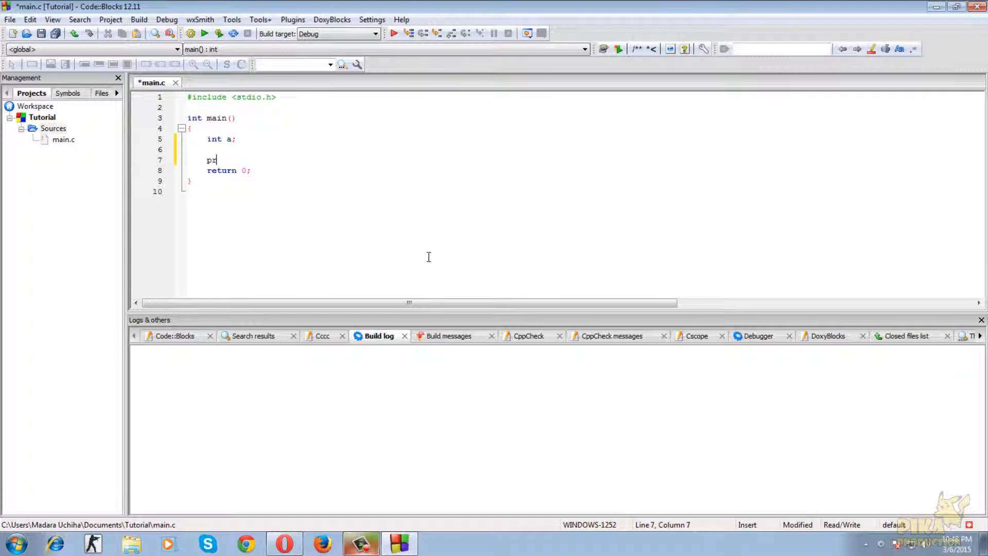
{"action": "type", "text": "rintf("}
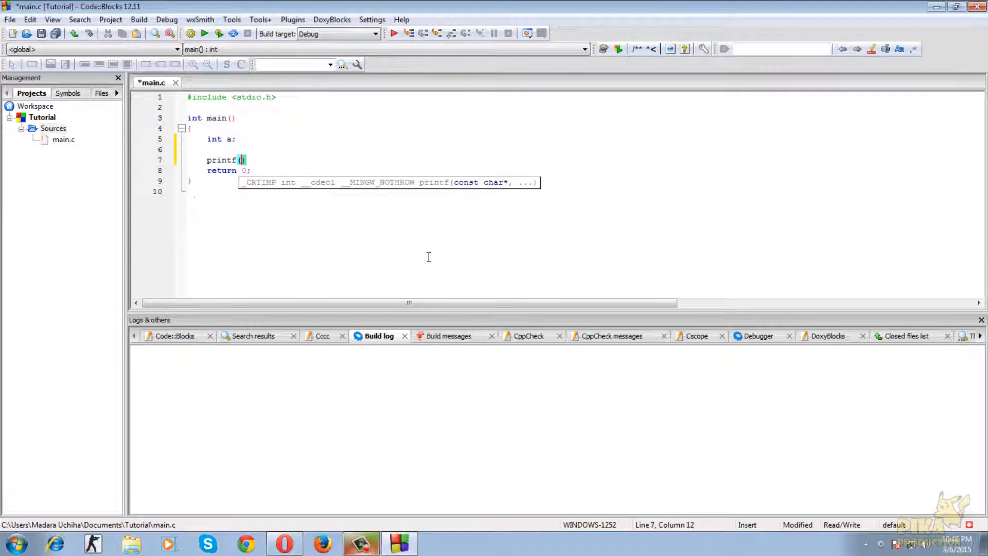
{"action": "type", "text": "\"\\\\\""}
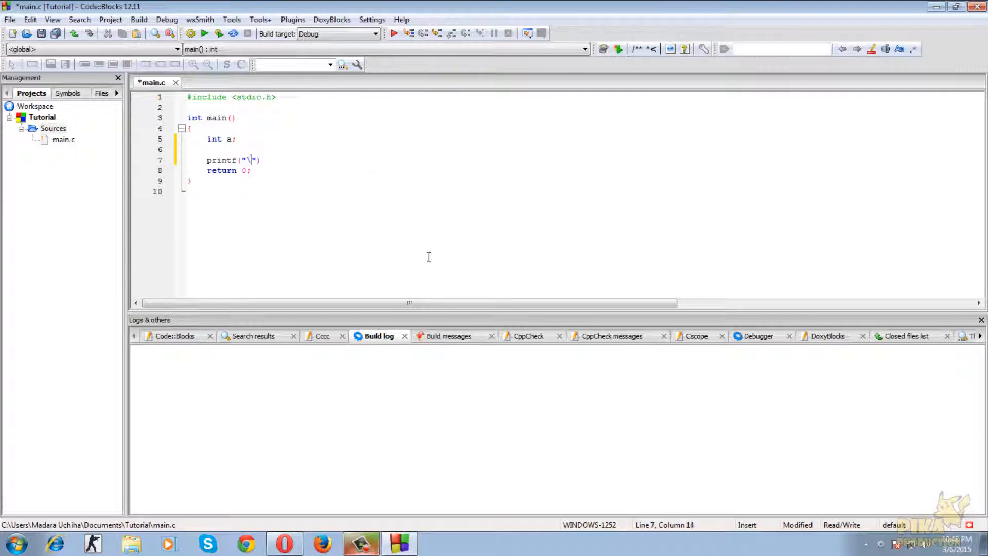
{"action": "type", "text": "Enter a"}
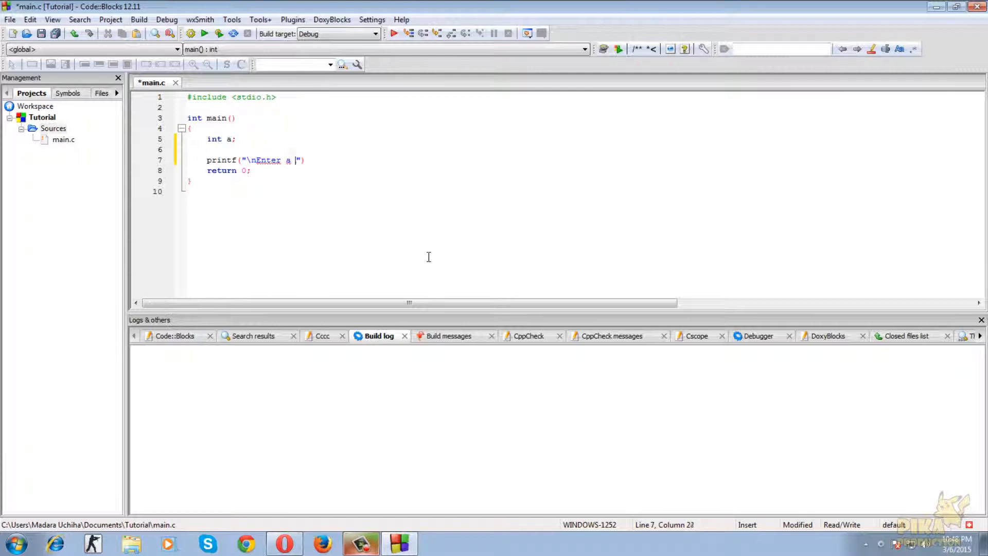
{"action": "type", "text": "number:"}
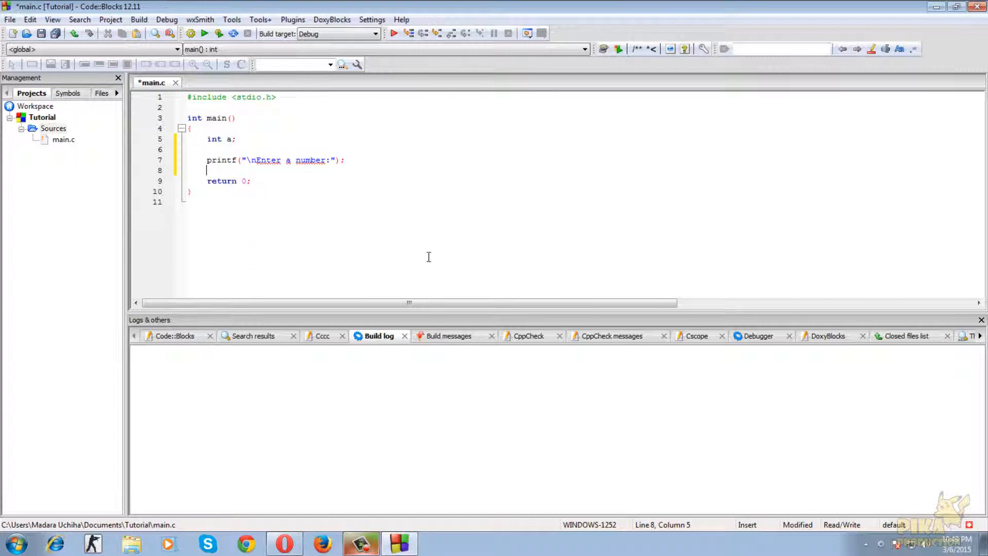
- Read an integer into a with scanf("%d",&a); and add blank lines after it
{"action": "type", "text": "s"}
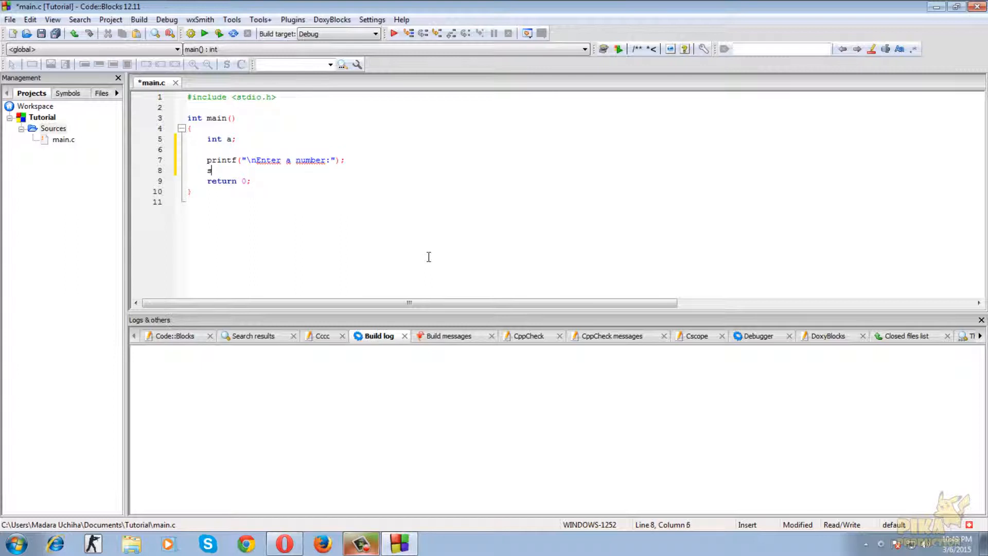
{"action": "type", "text": "canf("}
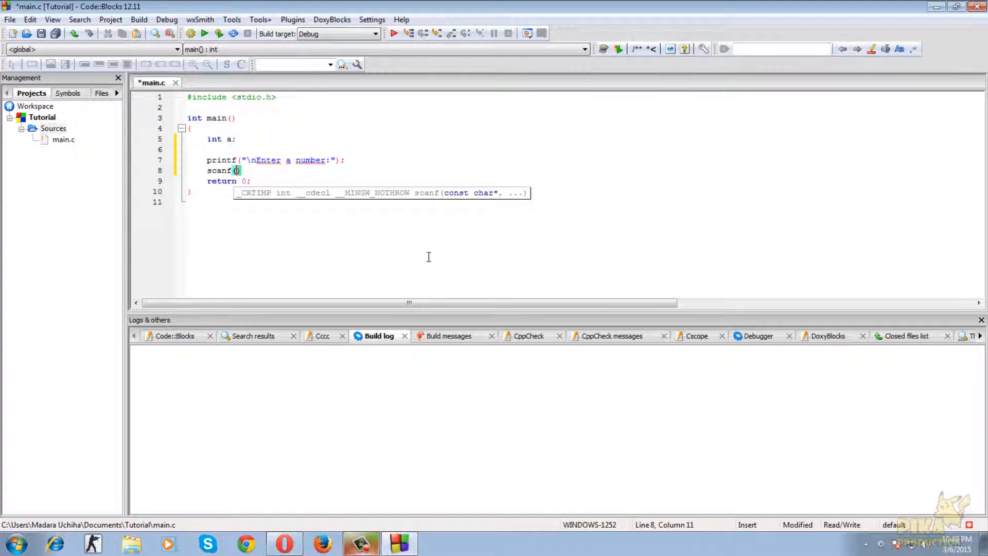
{"action": "type", "text": "\""}
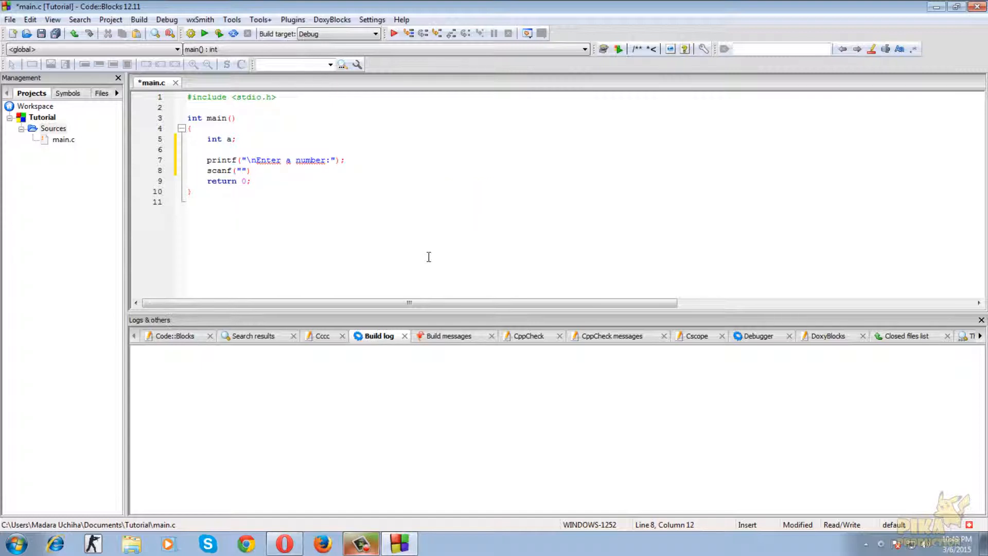
{"action": "type", "text": "%d\","}
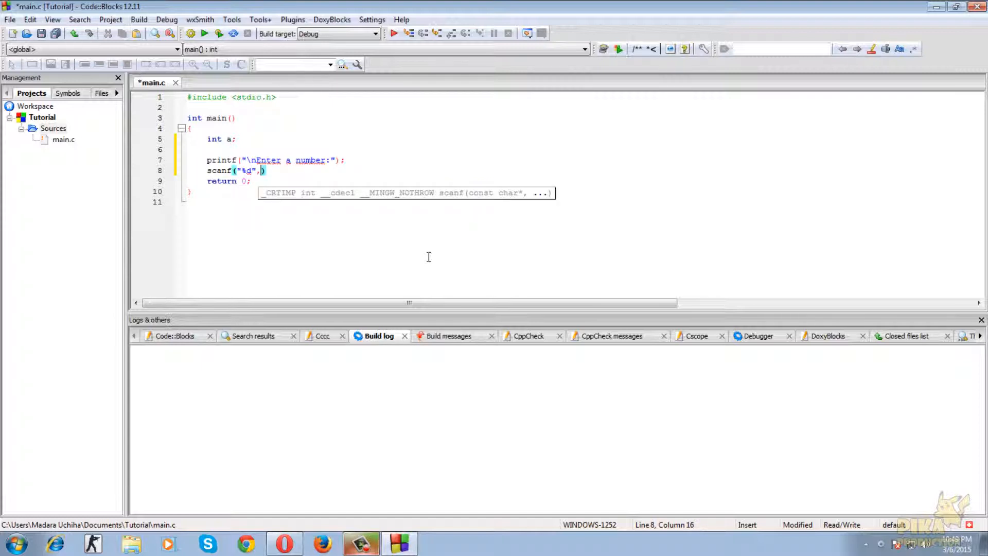
{"action": "type", "text": "&n"}
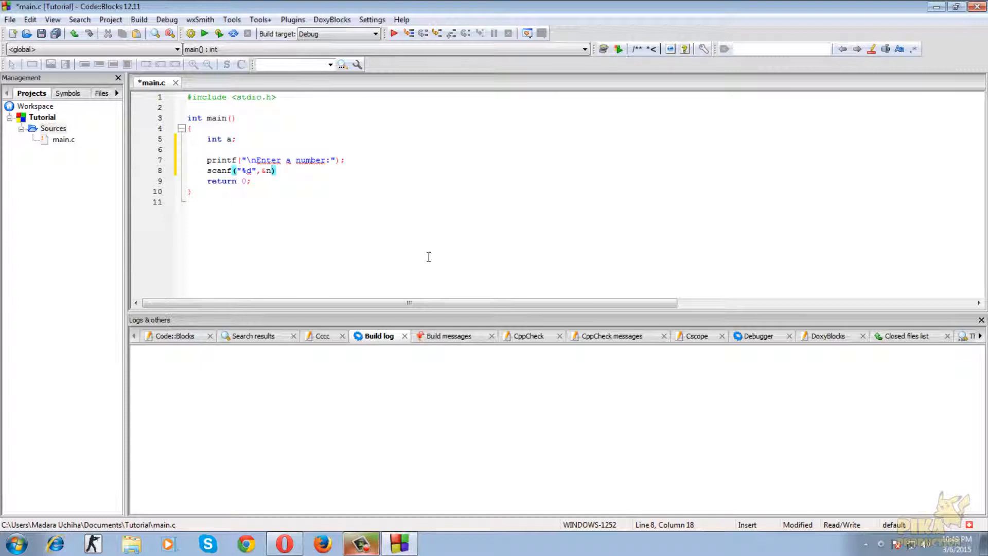
{"action": "type", "text": "a);"}
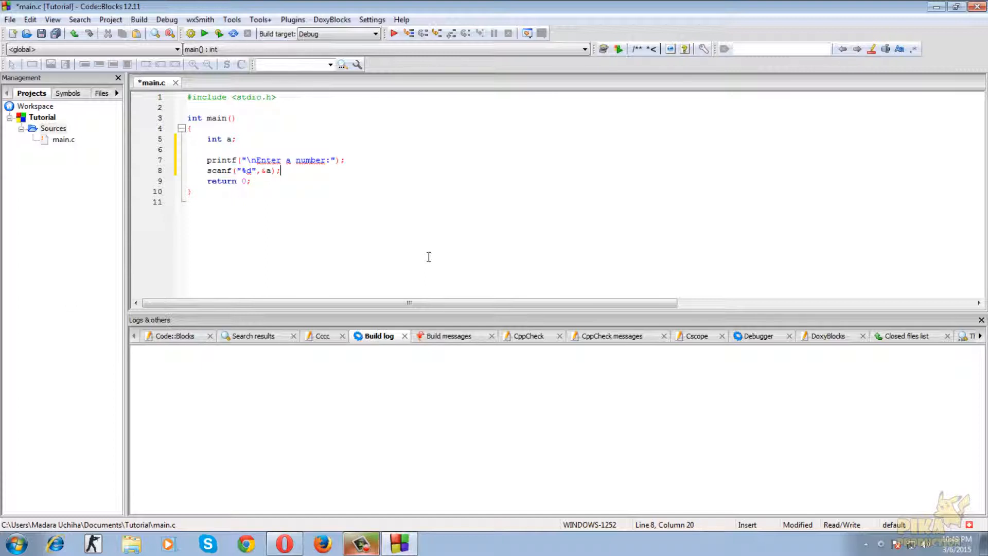
{"action": "key", "text": "Enter"}
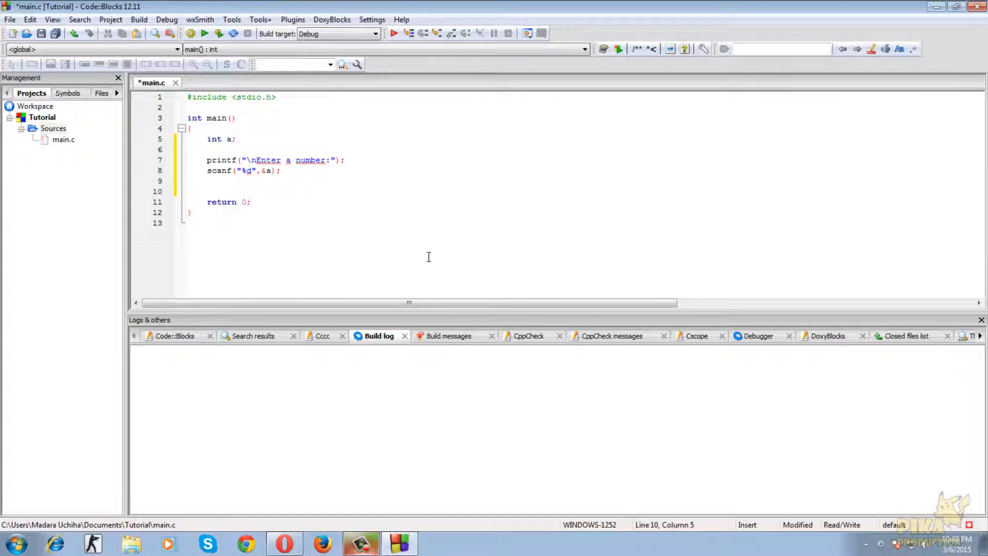
- Write the printf that outputs the entered number with "%d",a and save main.c
{"action": "type", "text": "printf(\""}
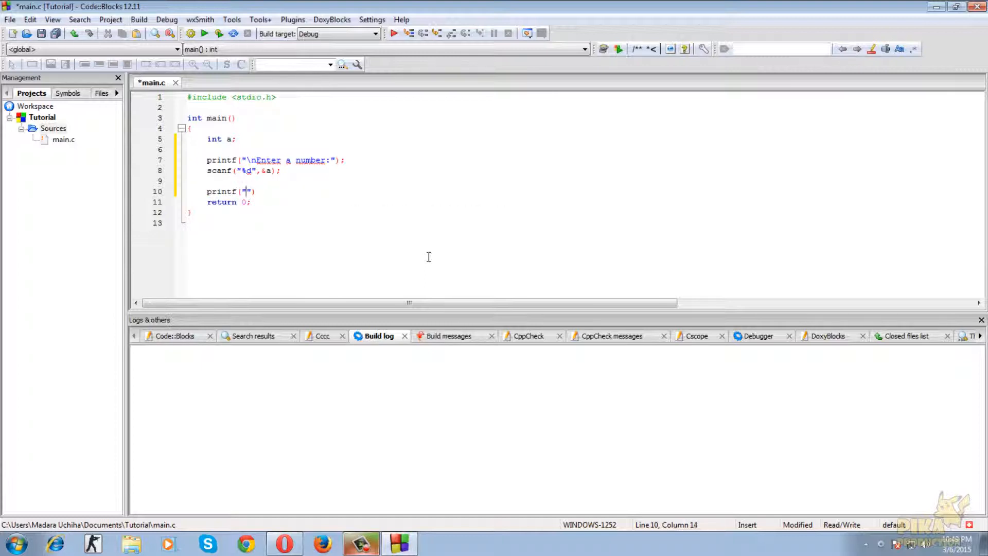
{"action": "type", "text": "\\nYour"}
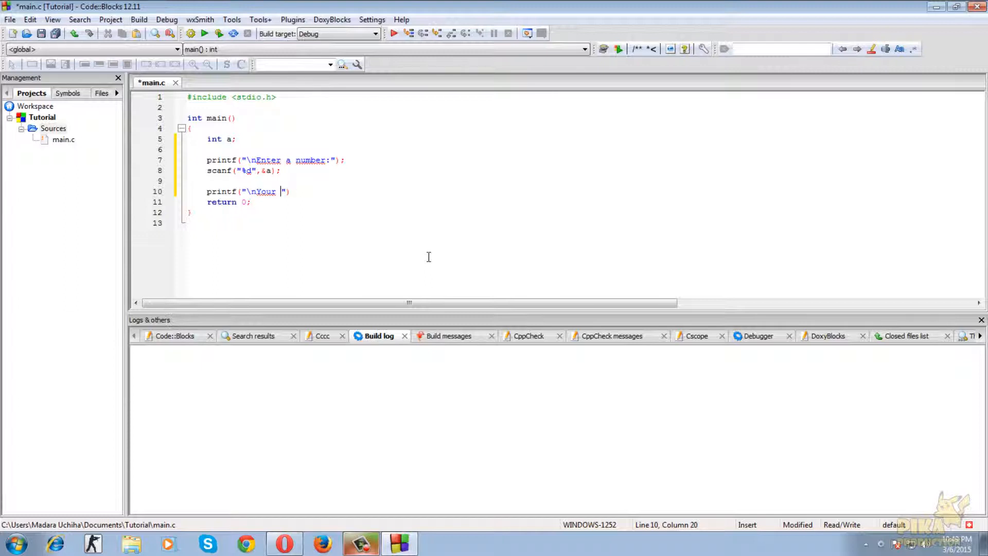
{"action": "key", "text": "BackSpace"}
{"action": "type", "text": "Entered Number is :"}
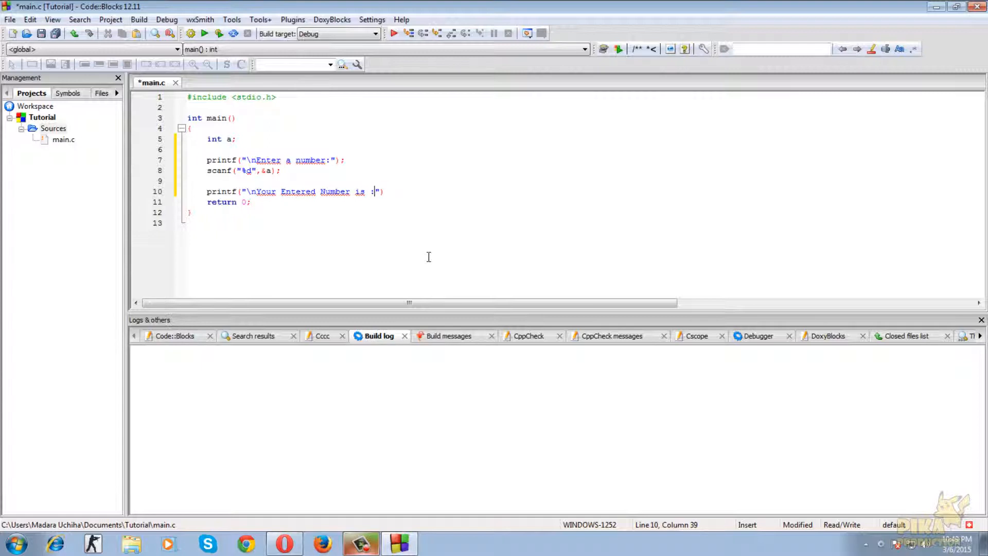
{"action": "type", "text": "\" \""}
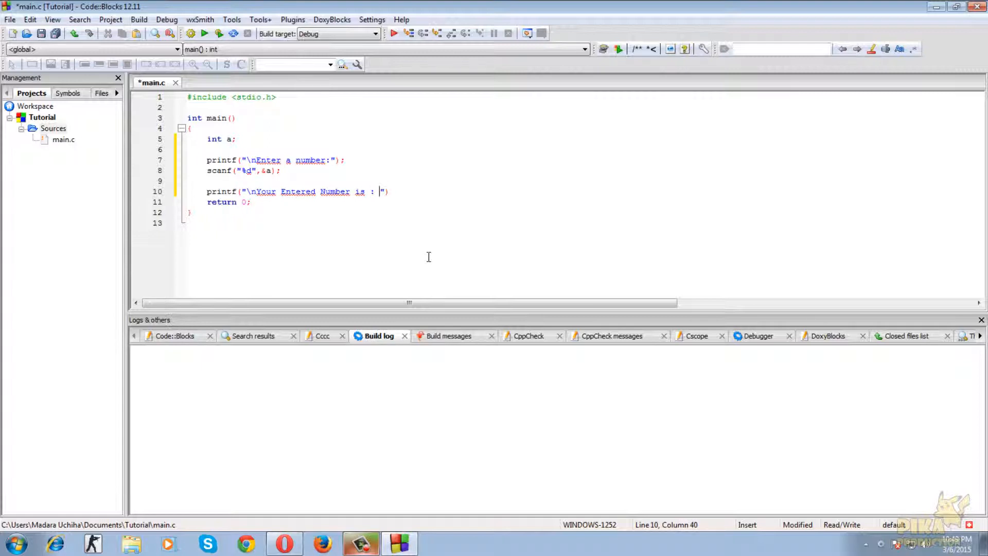
{"action": "type", "text": "%d\",a"}
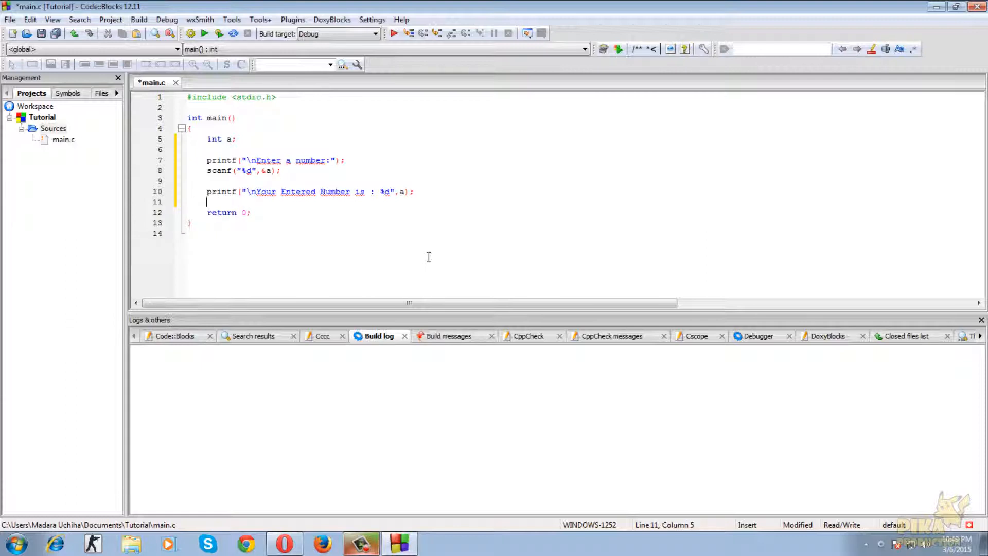
{"action": "left_click", "coordinate": [56, 33]}
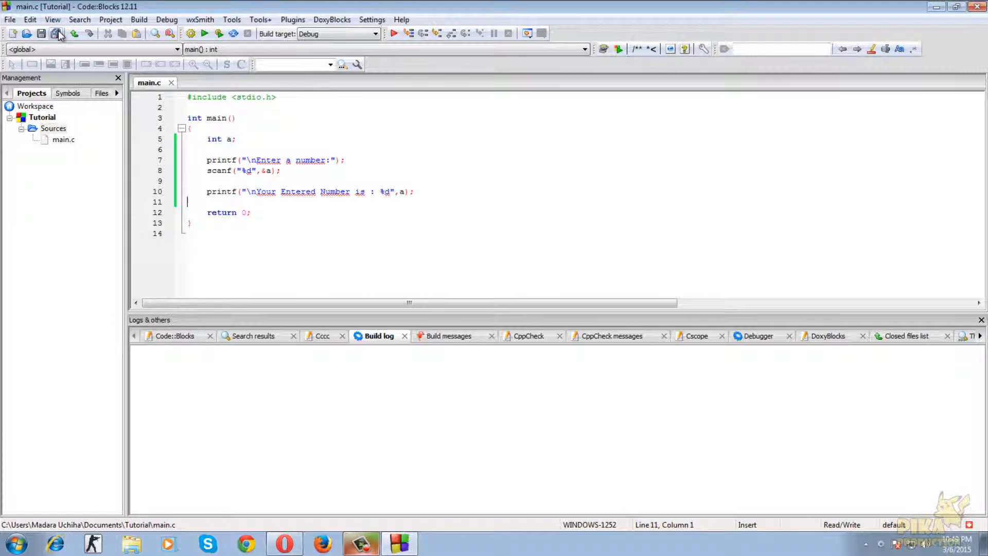
- Build and run the program, enter 12 in the console, then close it
{"action": "left_click", "coordinate": [218, 34]}
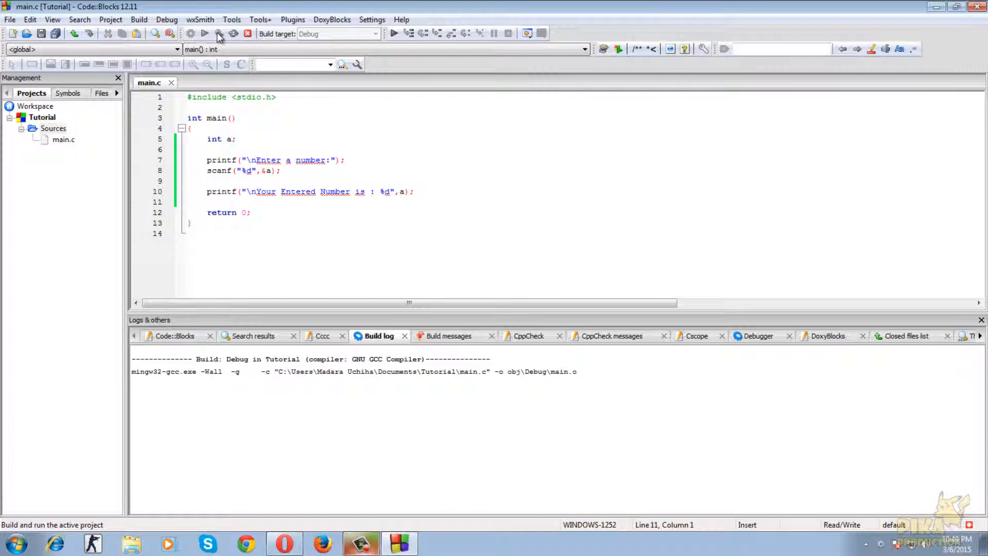
{"action": "left_click", "coordinate": [220, 34]}
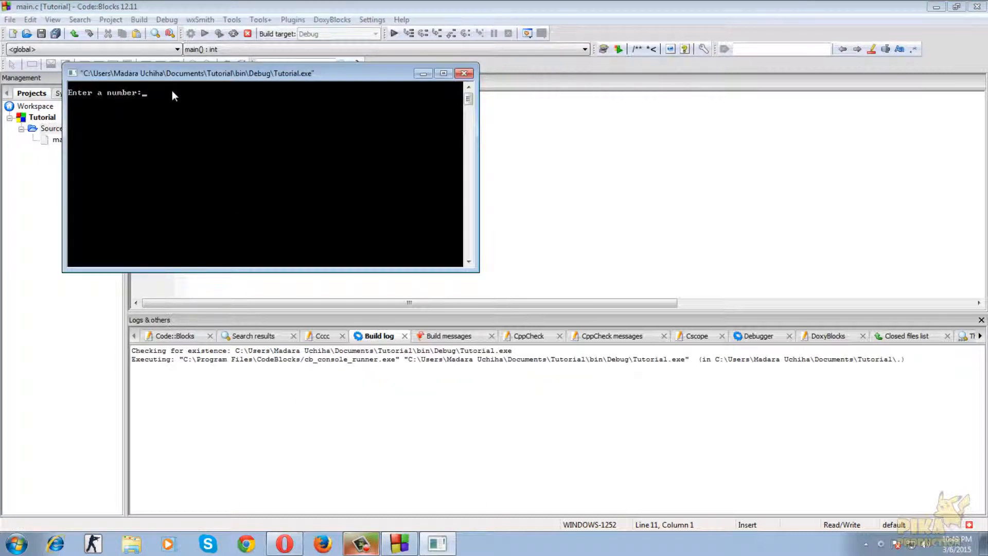
{"action": "type", "text": "12"}
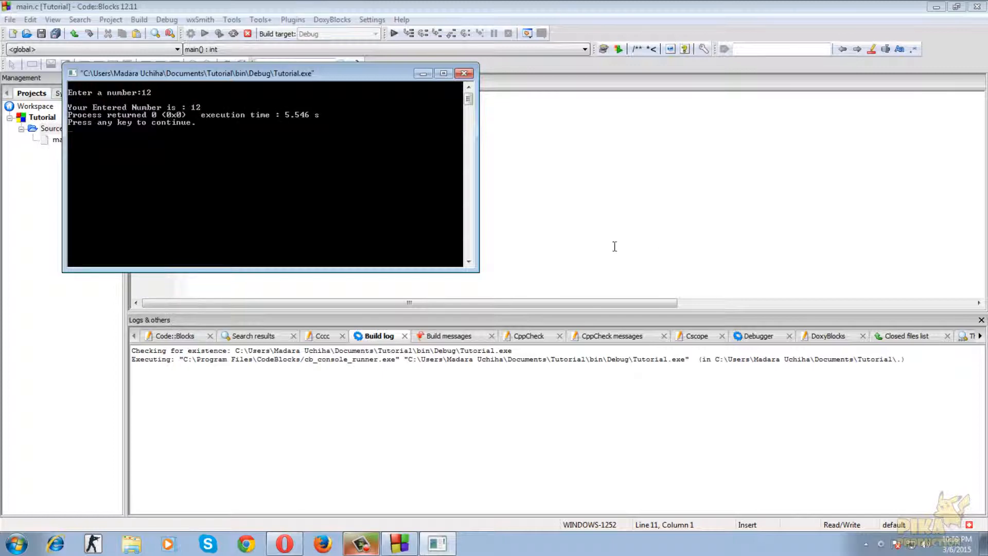
{"action": "left_click", "coordinate": [464, 73]}
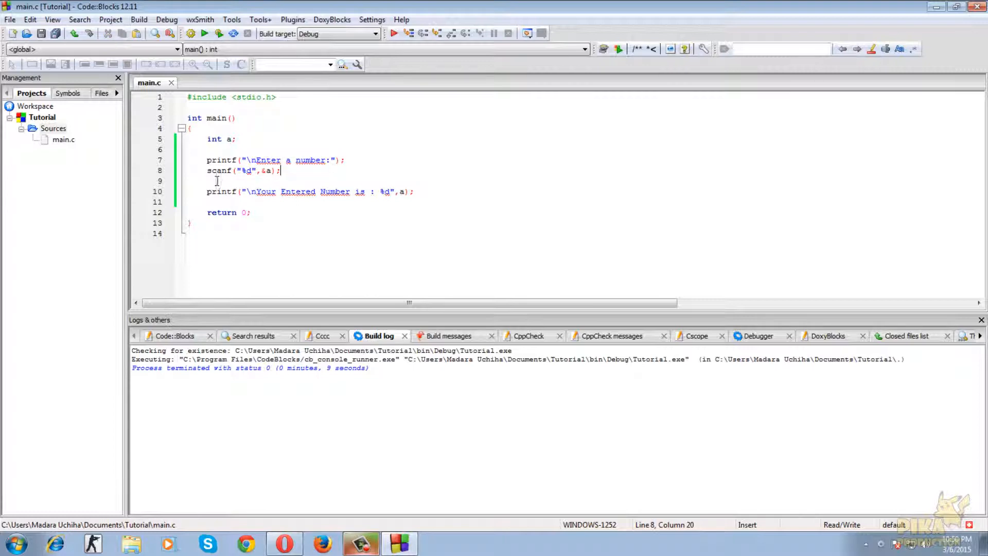
{"action": "left_click_drag", "start_coordinate": [207, 170], "coordinate": [281, 170]}
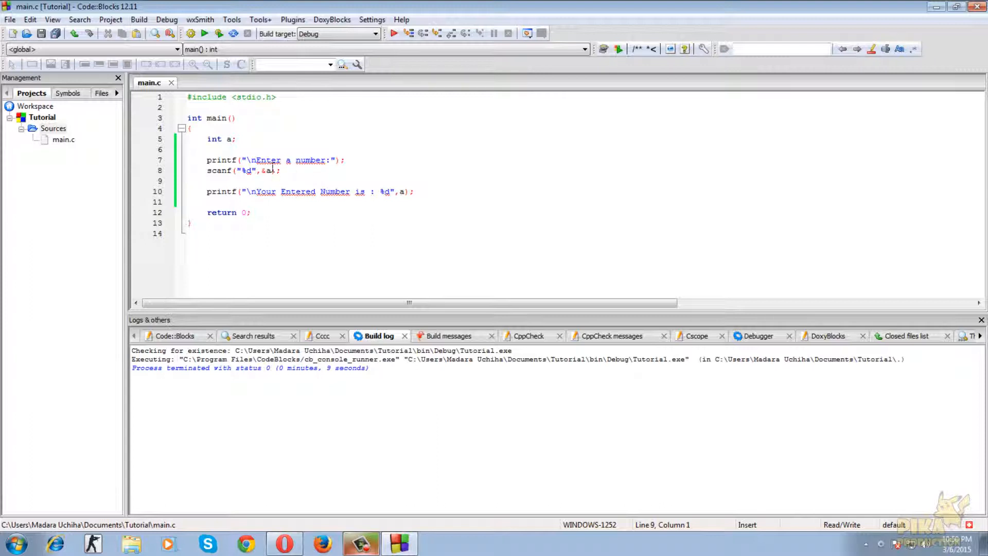
{"action": "left_click", "coordinate": [281, 170]}
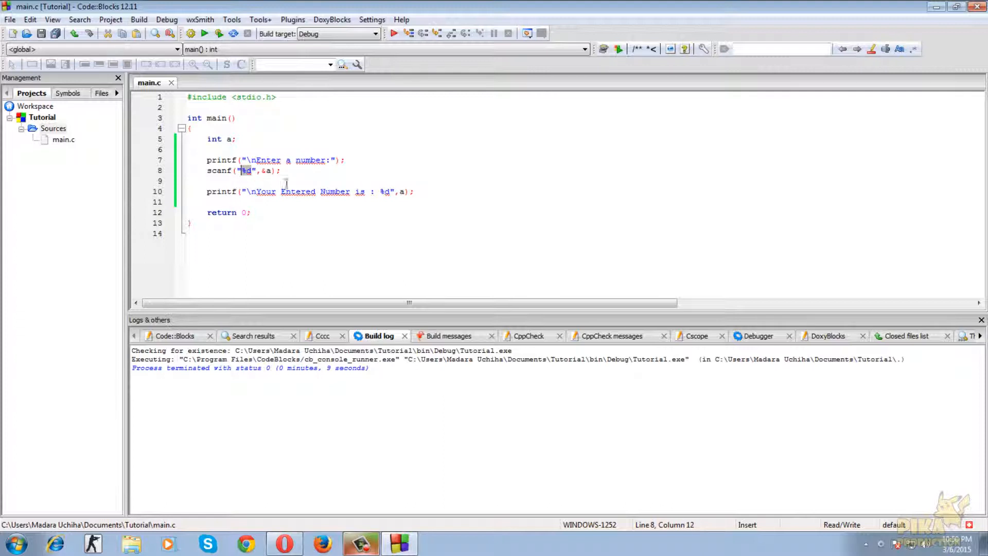
{"action": "mouse_move", "coordinate": [365, 169]}
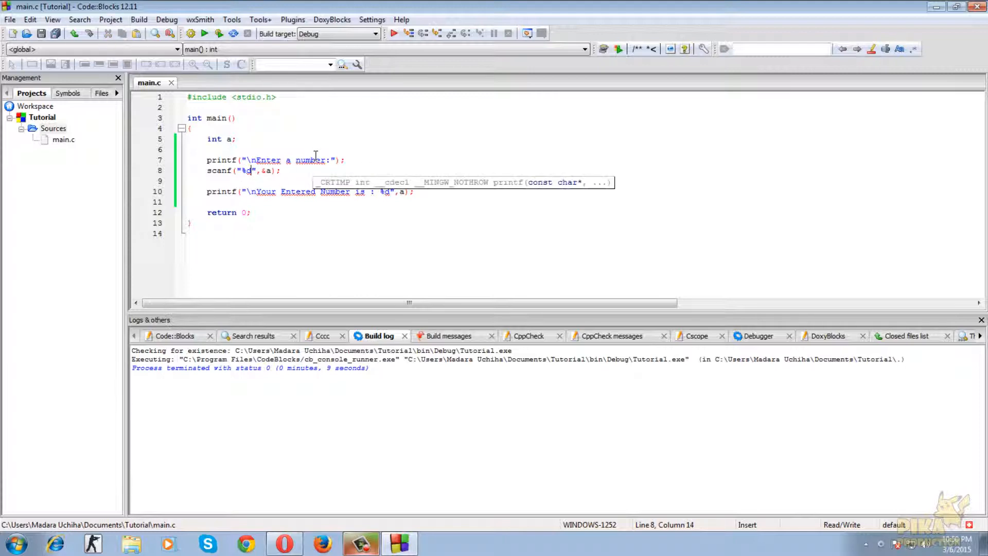
{"action": "key", "text": "Backspace"}
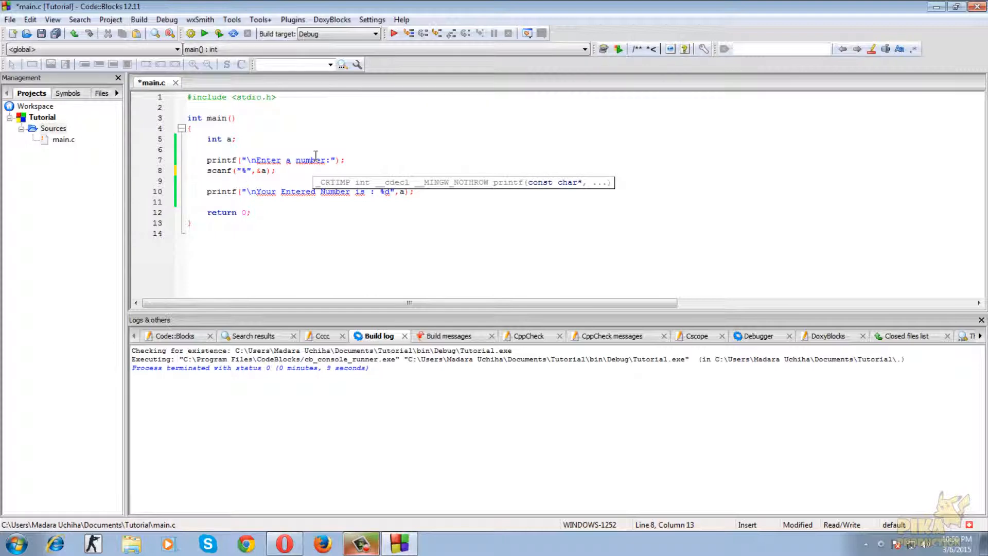
{"action": "type", "text": "f"}
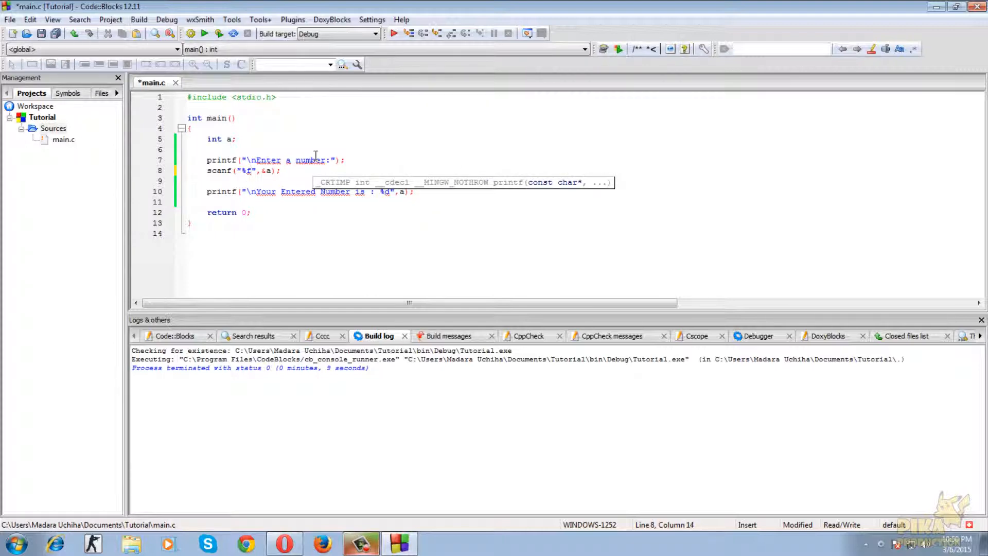
{"action": "key", "text": "Backspace"}
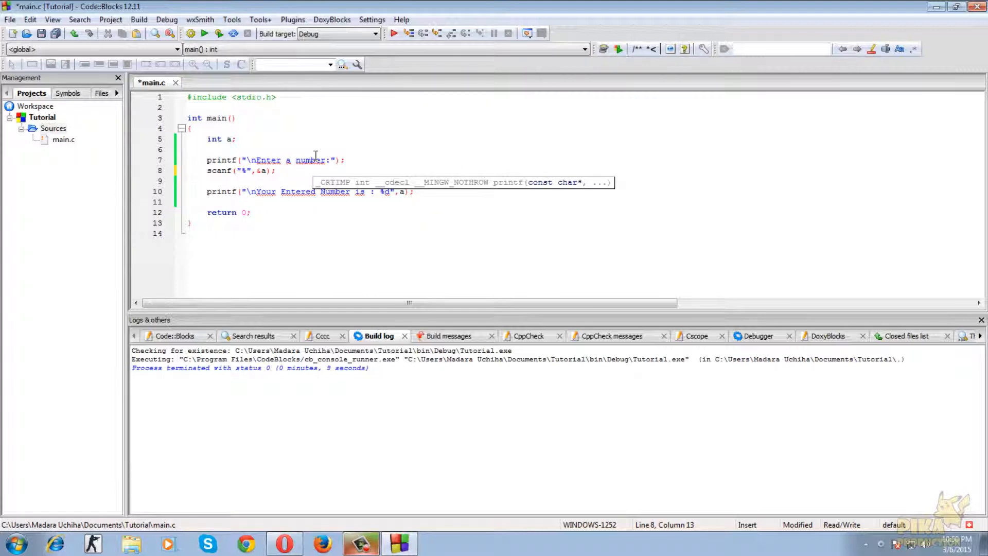
{"action": "type", "text": "d"}
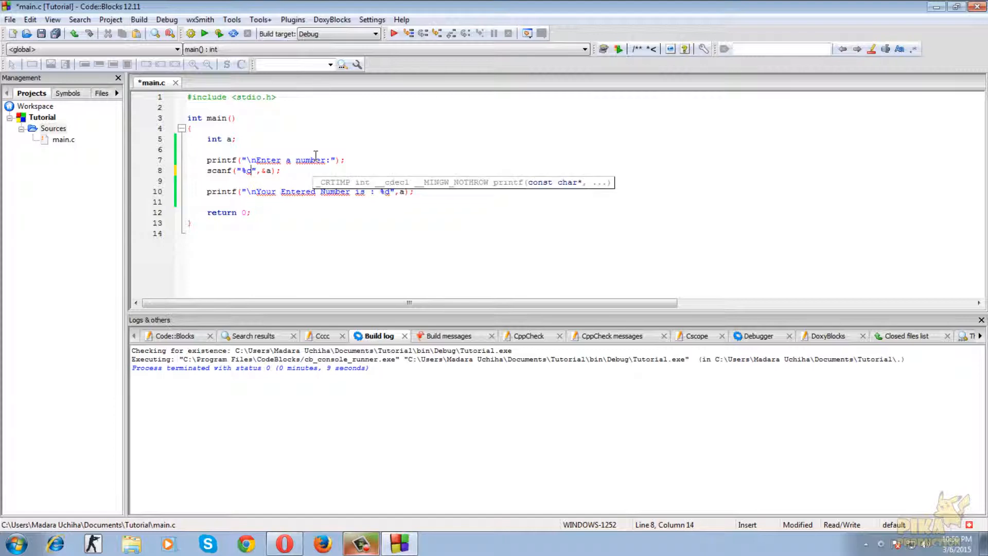
{"action": "key", "text": "Backspace"}
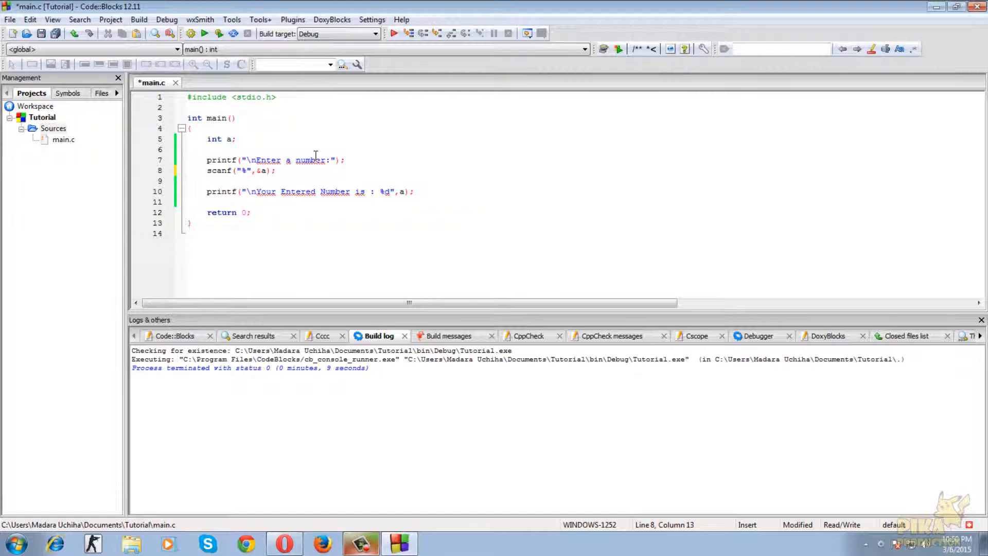
{"action": "type", "text": "d"}
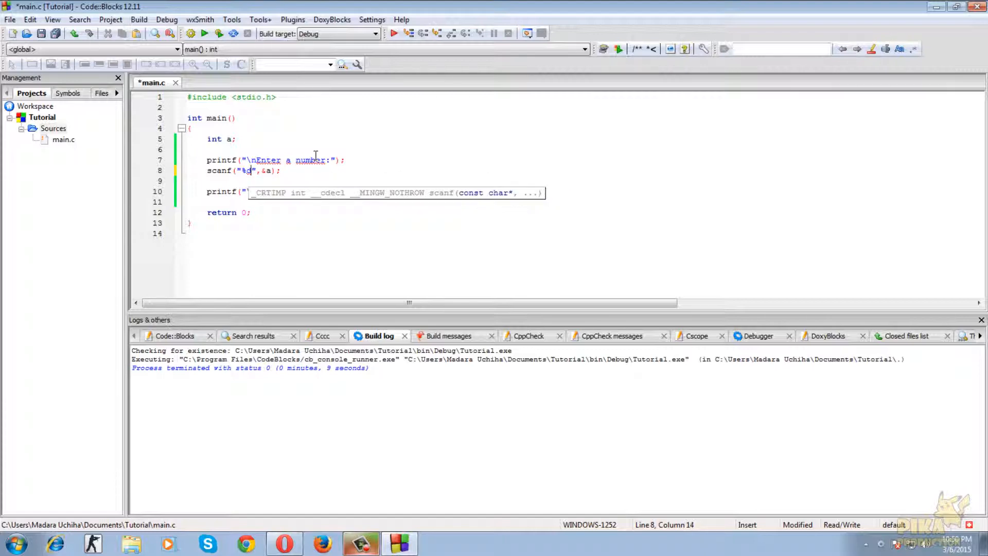